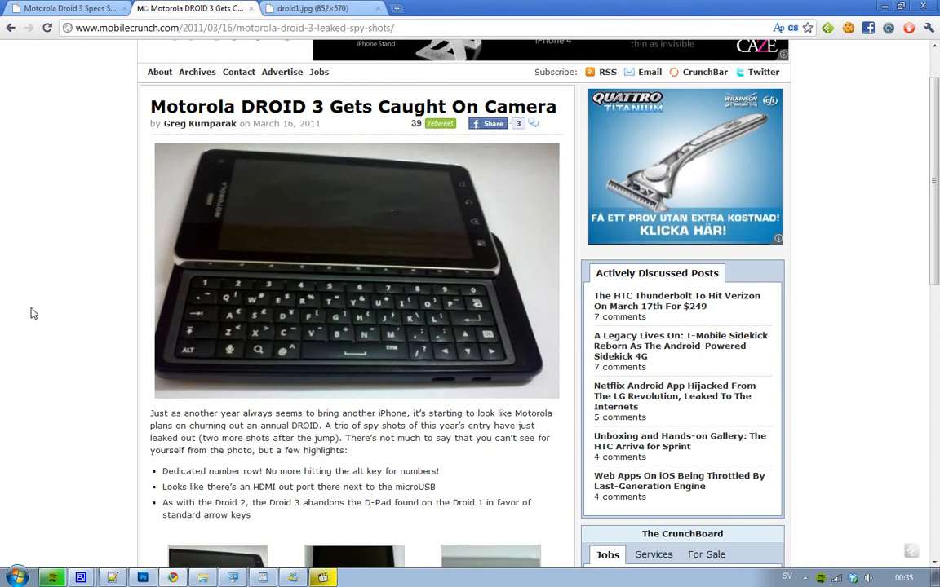
{"action": "mouse_move", "coordinate": [489, 394]}
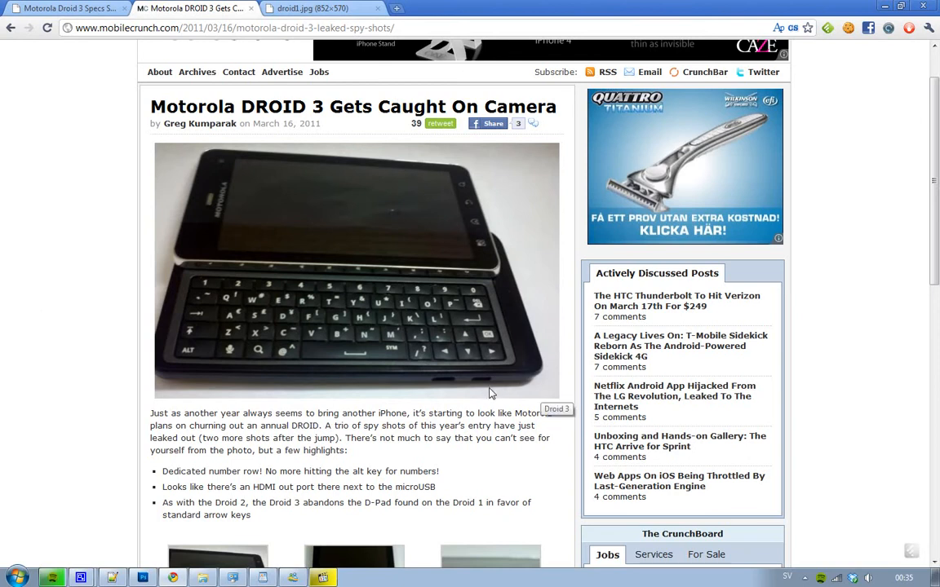
{"action": "mouse_move", "coordinate": [460, 392]}
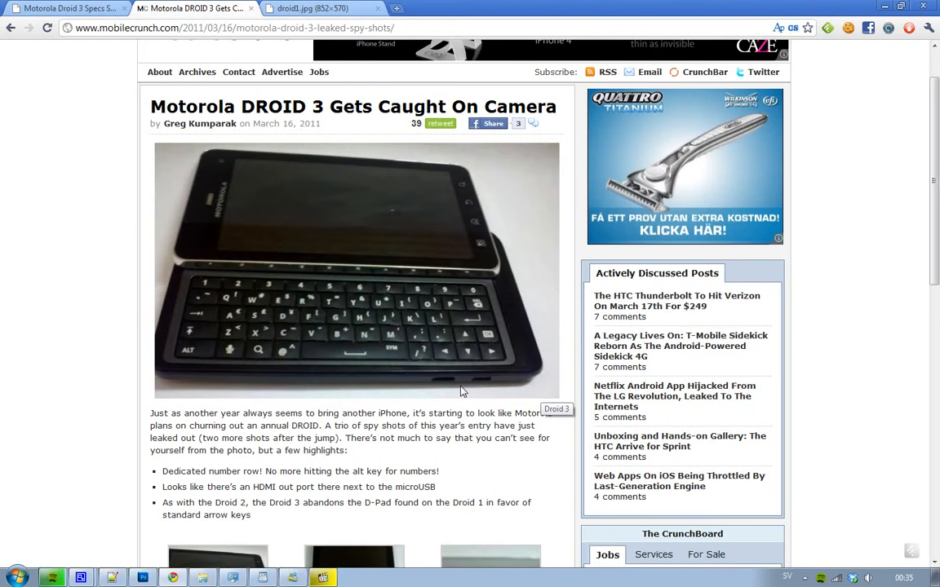
{"action": "mouse_move", "coordinate": [463, 408]}
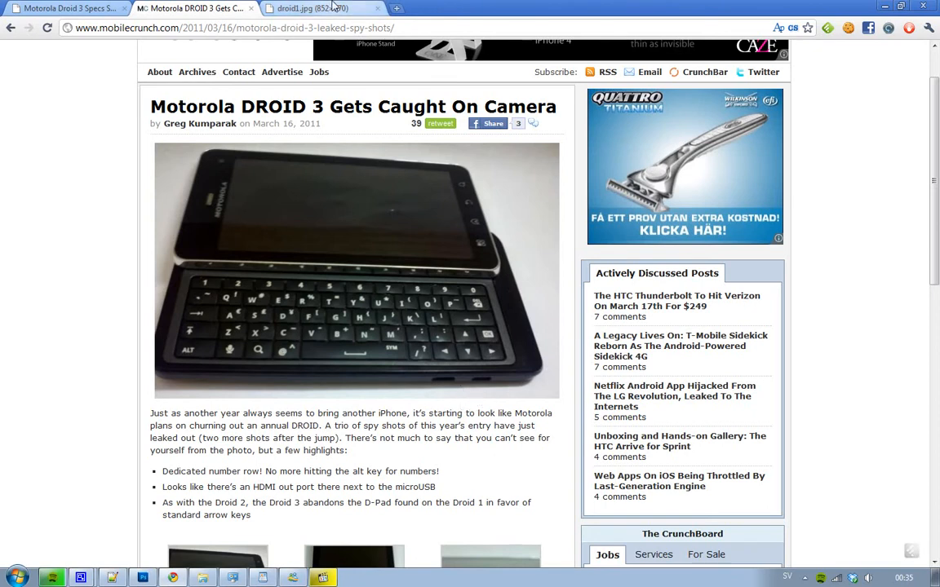
- Show the droid3.jpg photo of the smashed Droid with its battery removed
{"action": "left_click", "coordinate": [310, 8]}
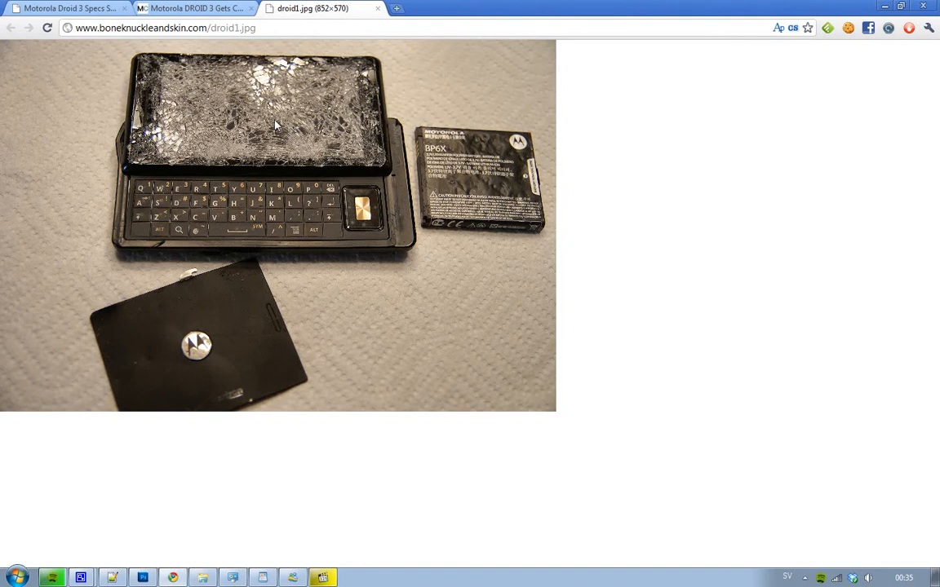
{"action": "mouse_move", "coordinate": [273, 137]}
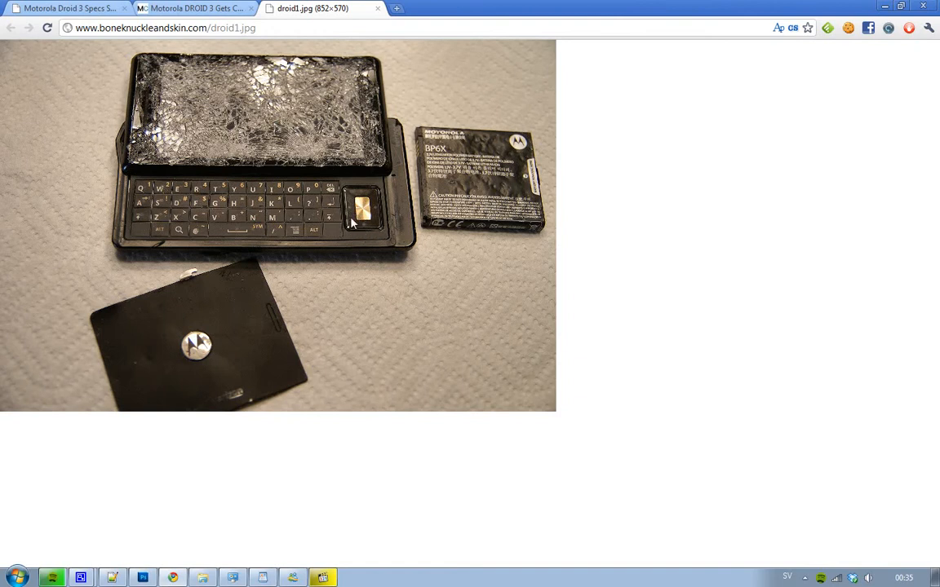
{"action": "mouse_move", "coordinate": [367, 220]}
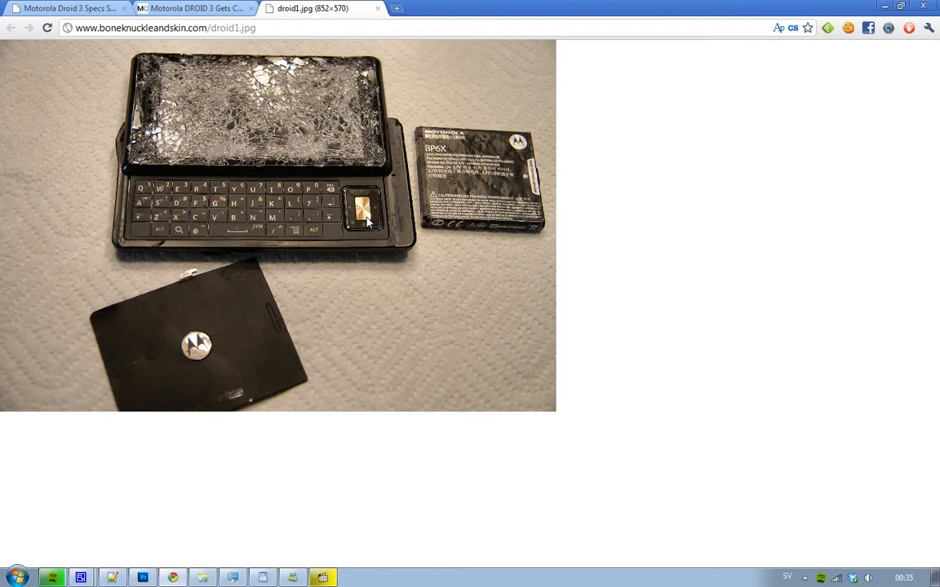
{"action": "mouse_move", "coordinate": [274, 90]}
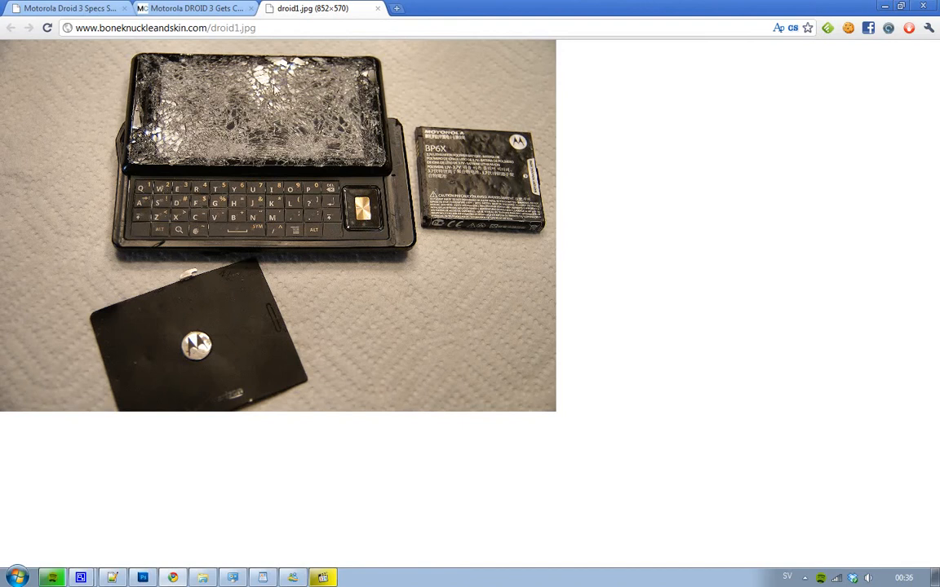
- Skim the MobileCrunch Droid 3 article, then switch to the Droid 3 Specs and Photos fan-site post
{"action": "left_click", "coordinate": [196, 8]}
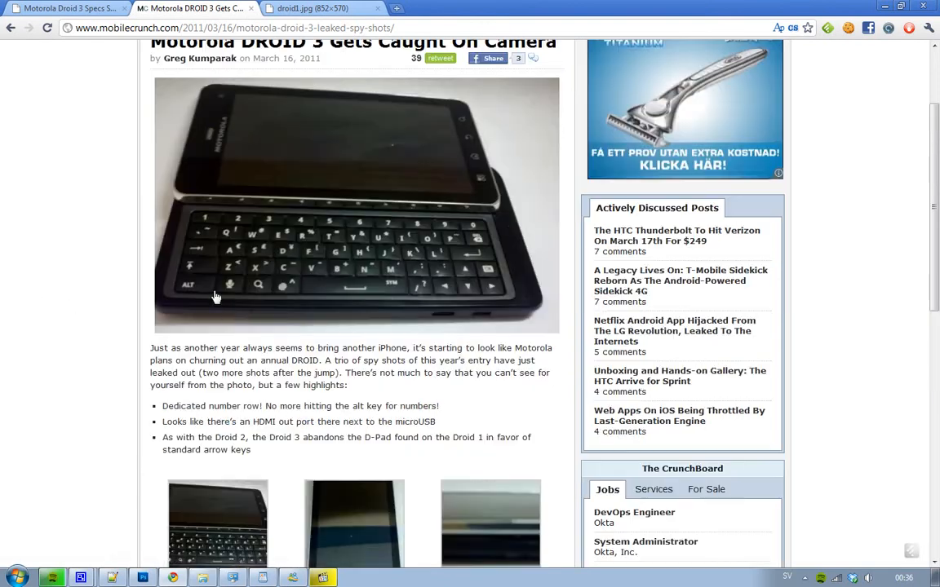
{"action": "scroll", "scroll_direction": "down", "scroll_amount": 3}
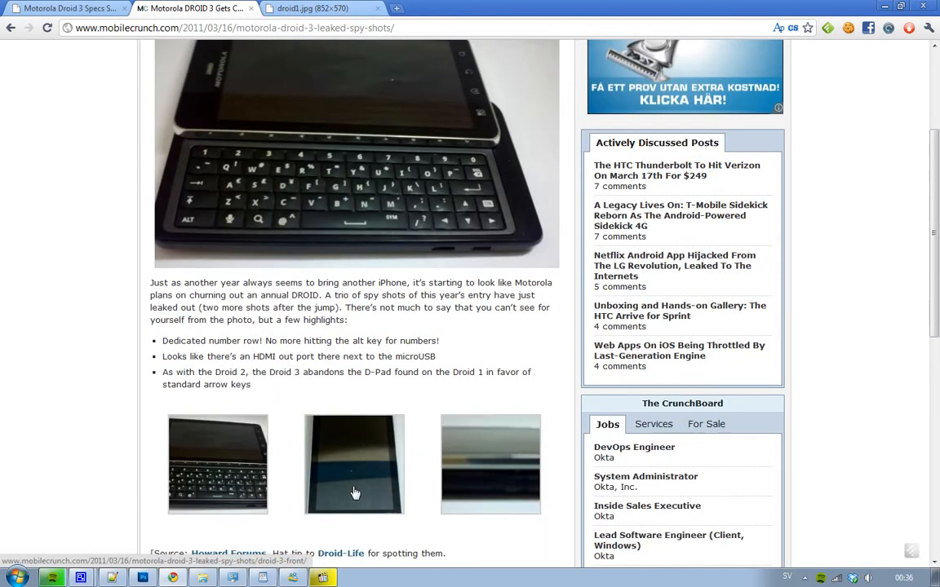
{"action": "mouse_move", "coordinate": [13, 395]}
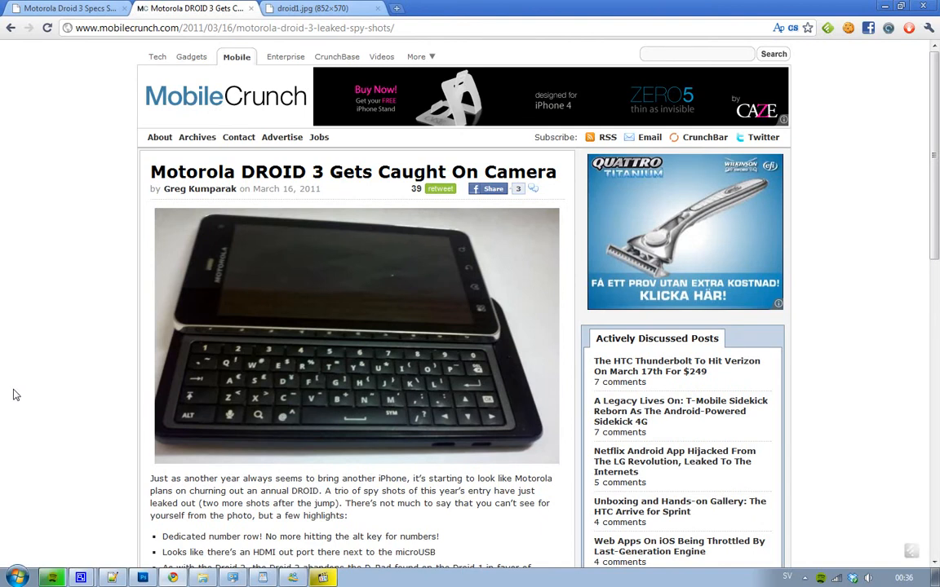
{"action": "mouse_move", "coordinate": [68, 190]}
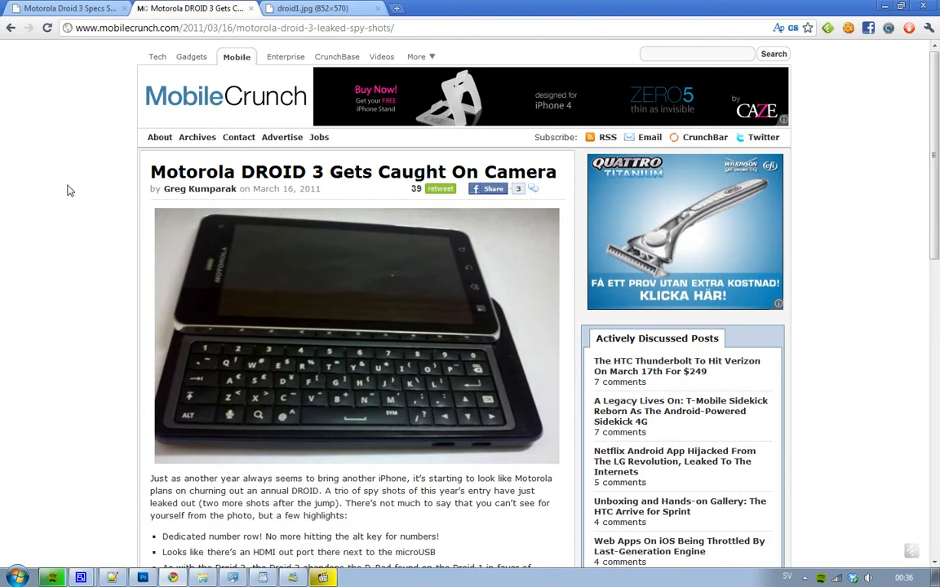
{"action": "left_click", "coordinate": [69, 8]}
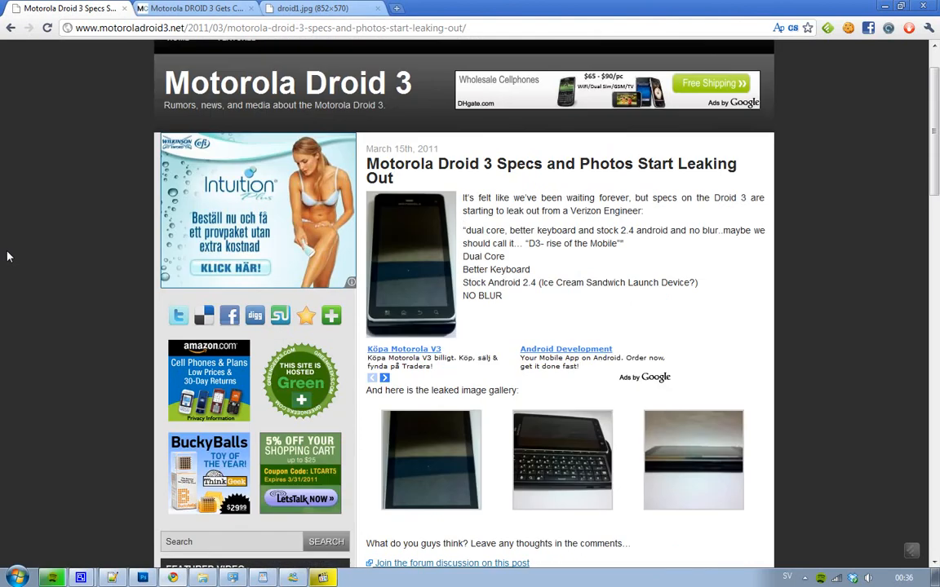